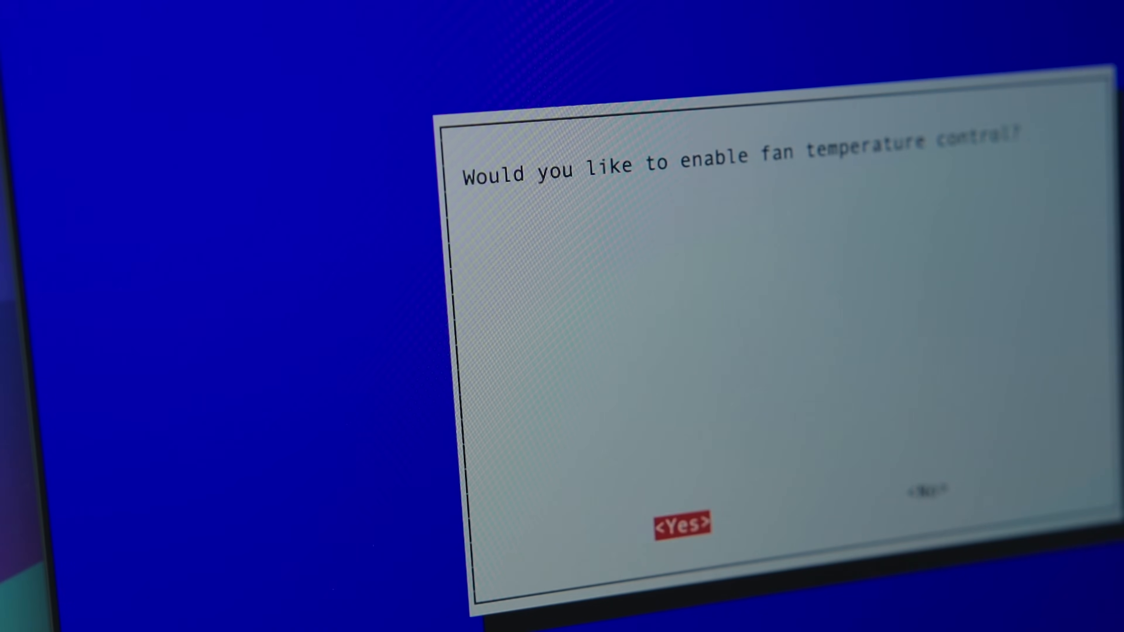
# Answer Yes to enable fan temperature control in raspi-config.
pyautogui.click(681, 523)
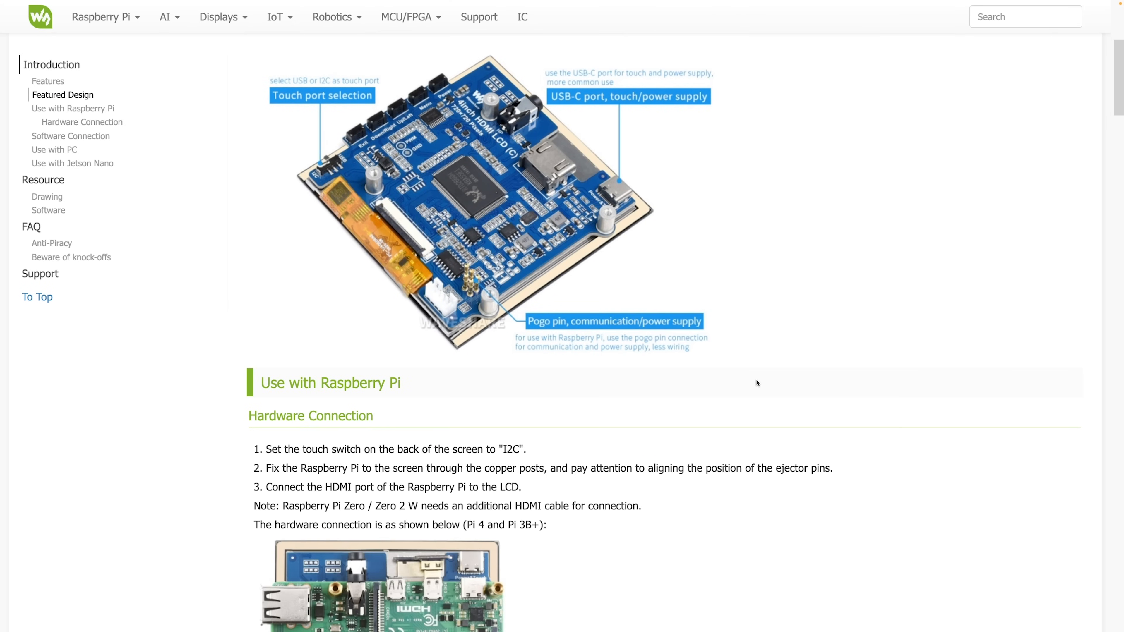
# Scroll the Waveshare HDMI LCD wiki page down to its Raspberry Pi connection steps.
pyautogui.scroll(-3)
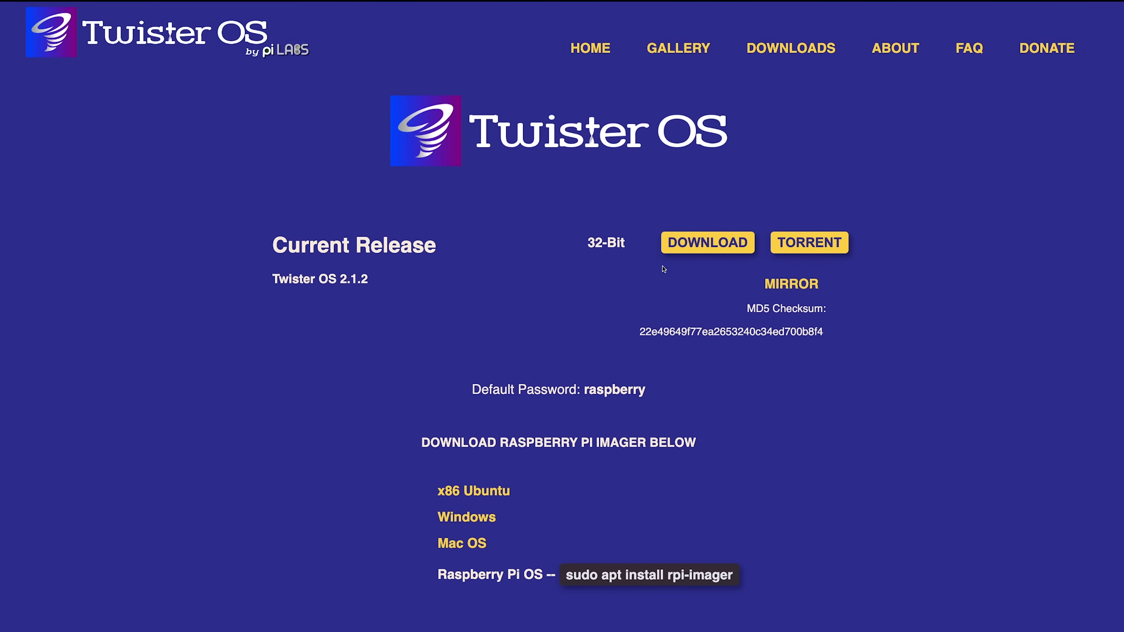
# Scroll the Twister OS downloads page to the current 2.1.2 release section.
pyautogui.scroll(-3)
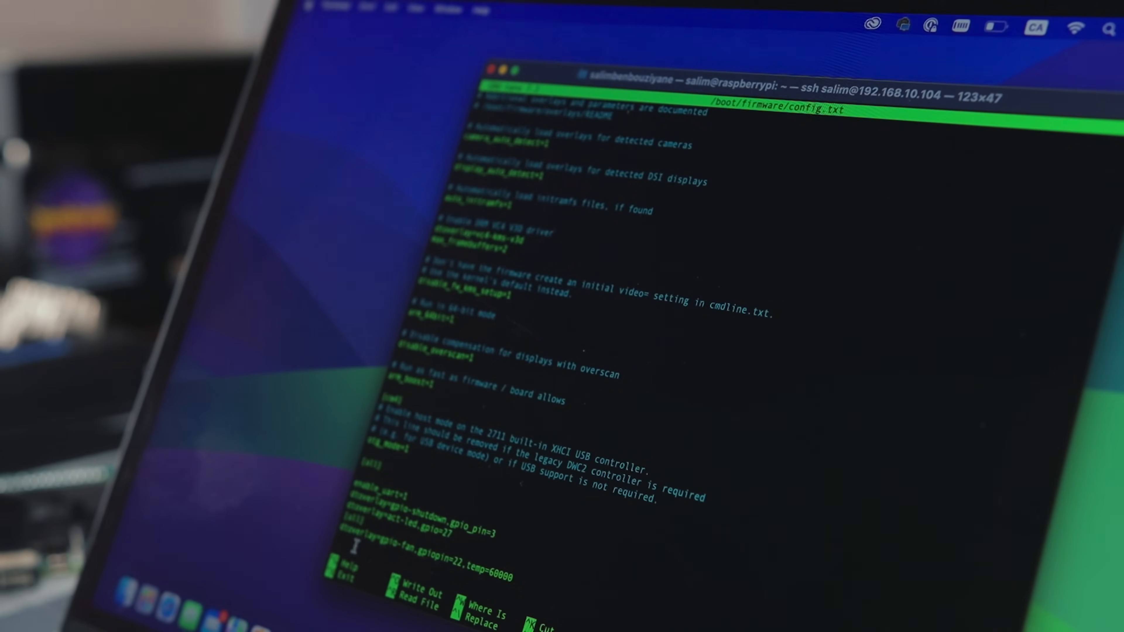
# Exit nano after reviewing the shutdown, LED and gpio-fan overlay lines in config.txt.
pyautogui.press('ctrl+x')
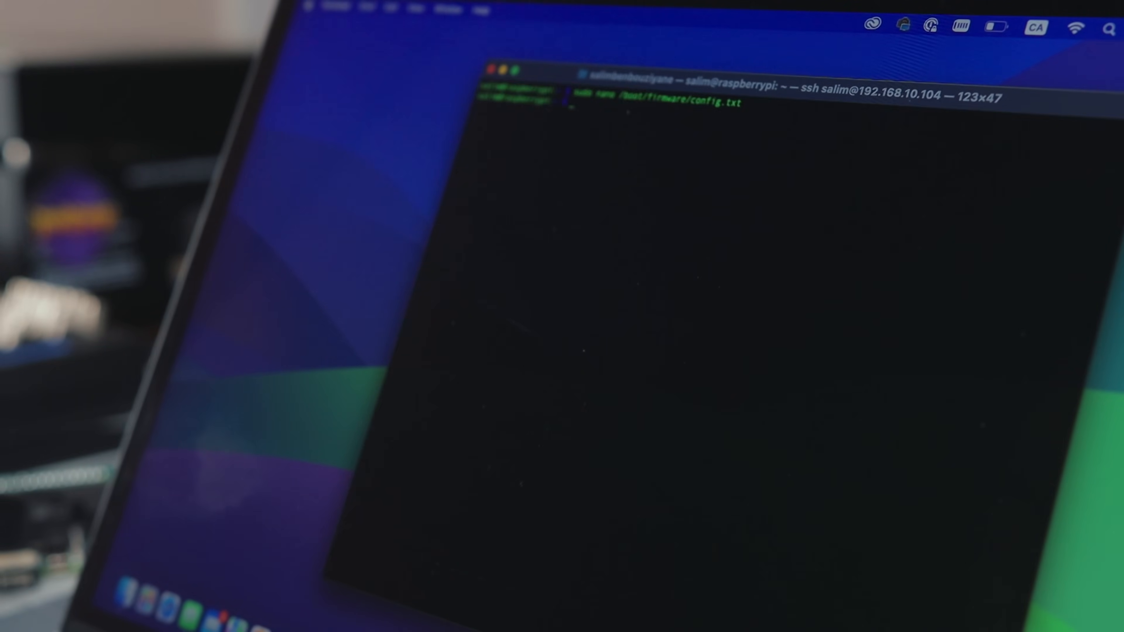